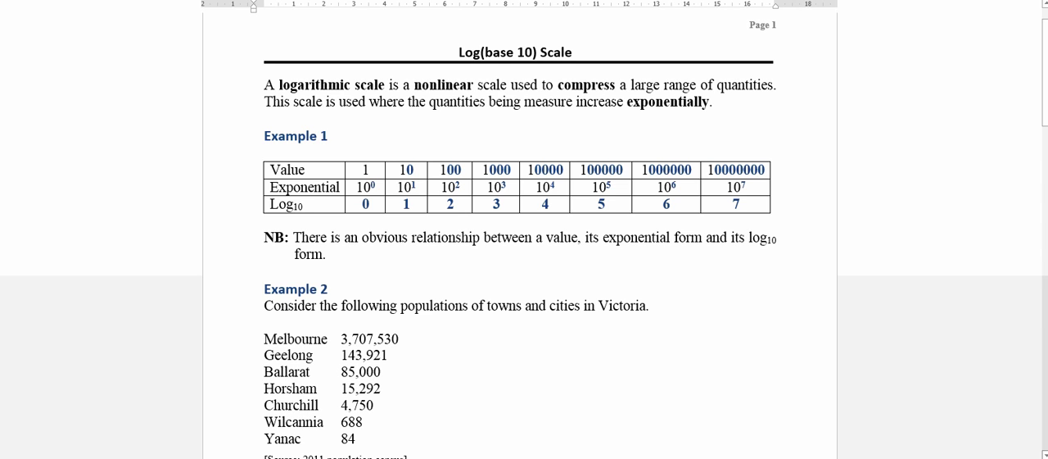
Name column C of the population spreadsheet logpop.
left_click(459, 52)
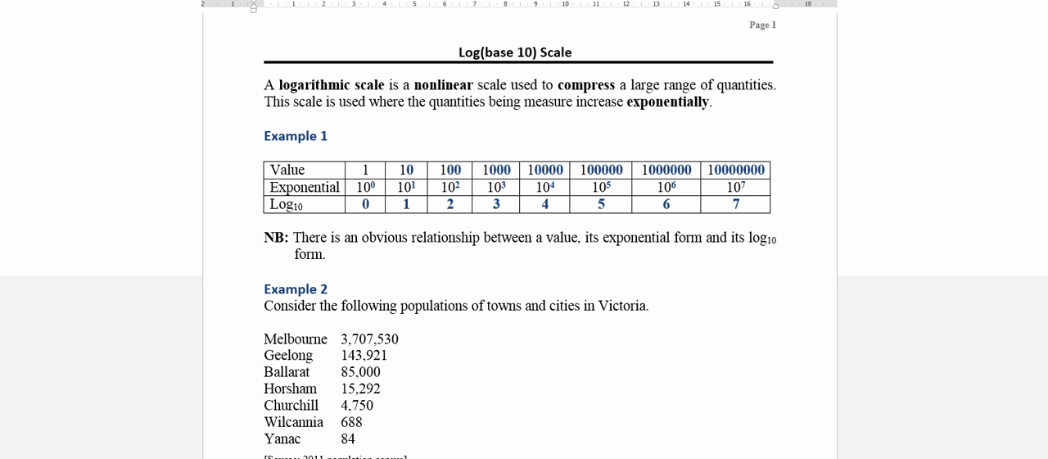
scroll("down", 3)
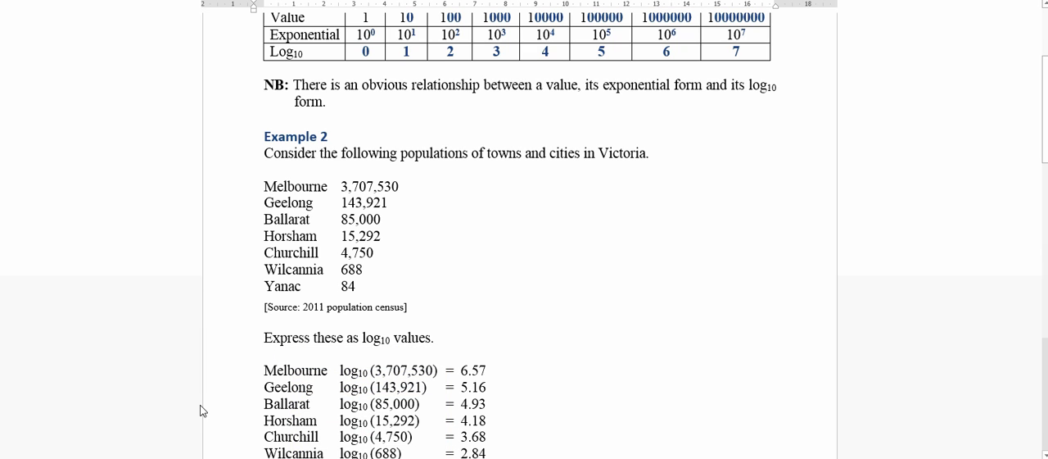
mouse_move(265, 446)
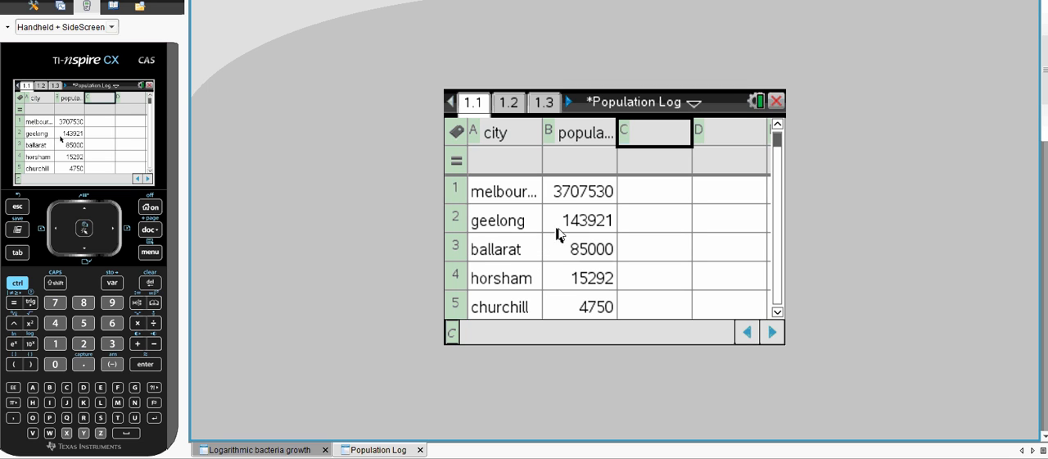
mouse_move(588, 290)
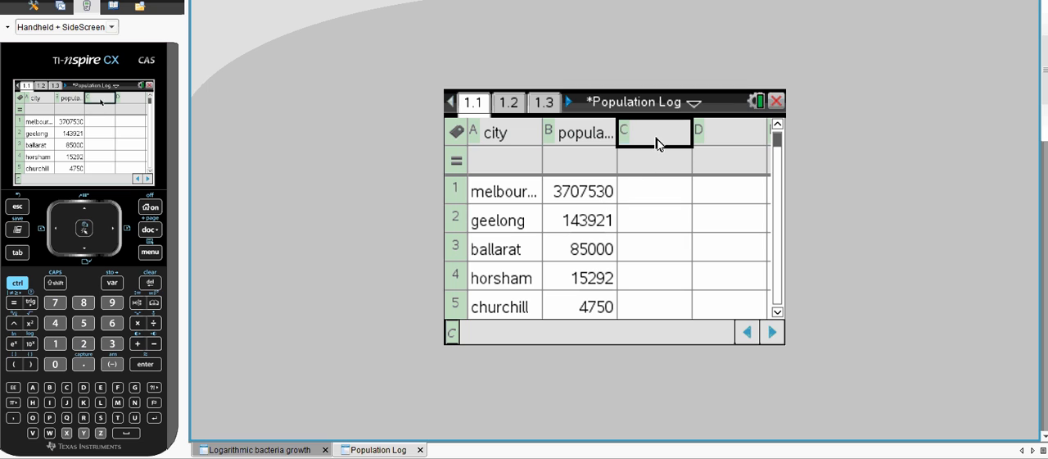
type("logpop")
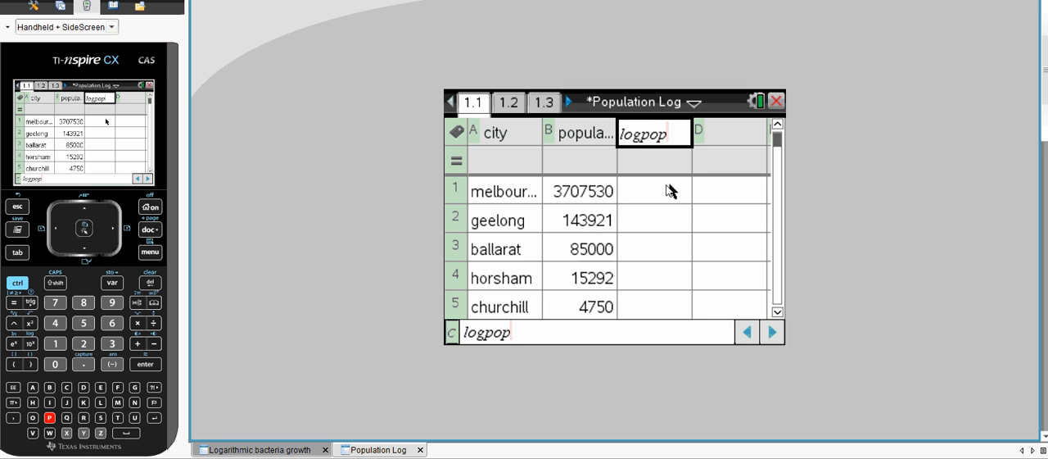
key("enter")
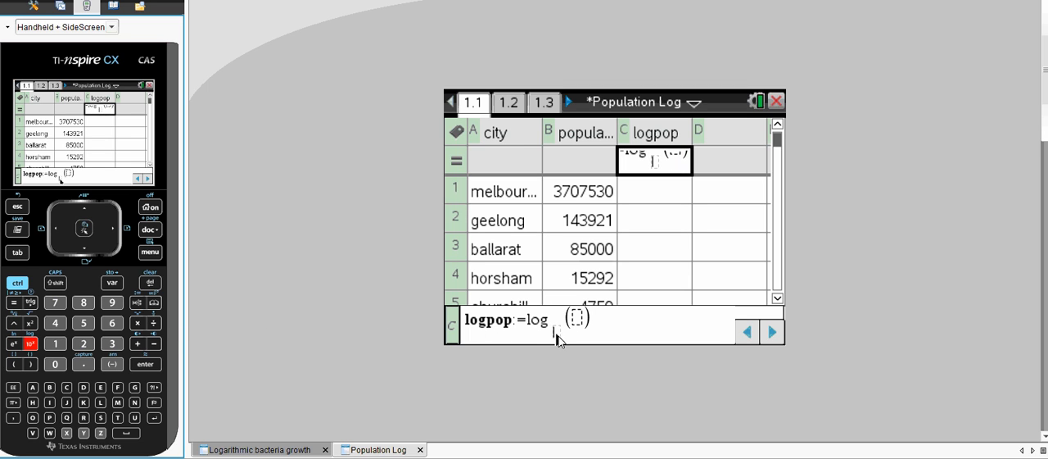
Define logpop as =log10(population) so it holds log base 10 of each town's population.
type("10")
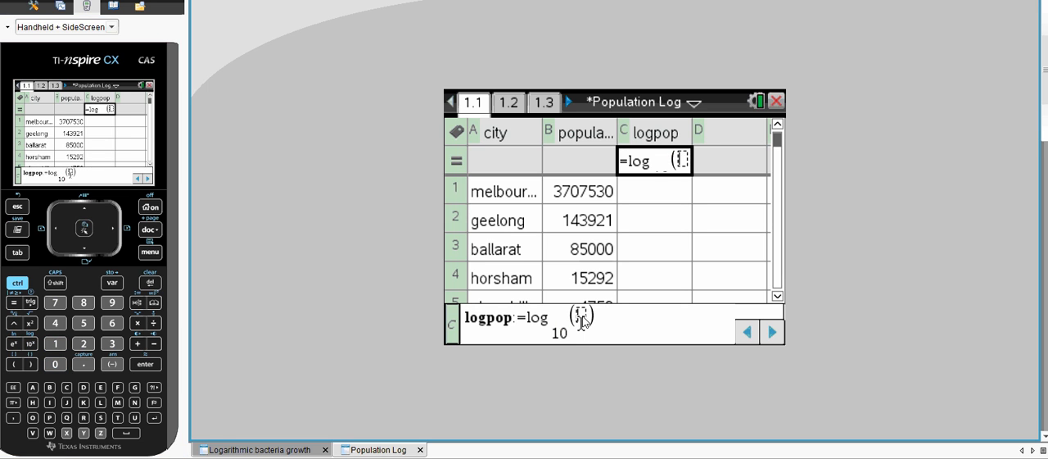
mouse_move(455, 330)
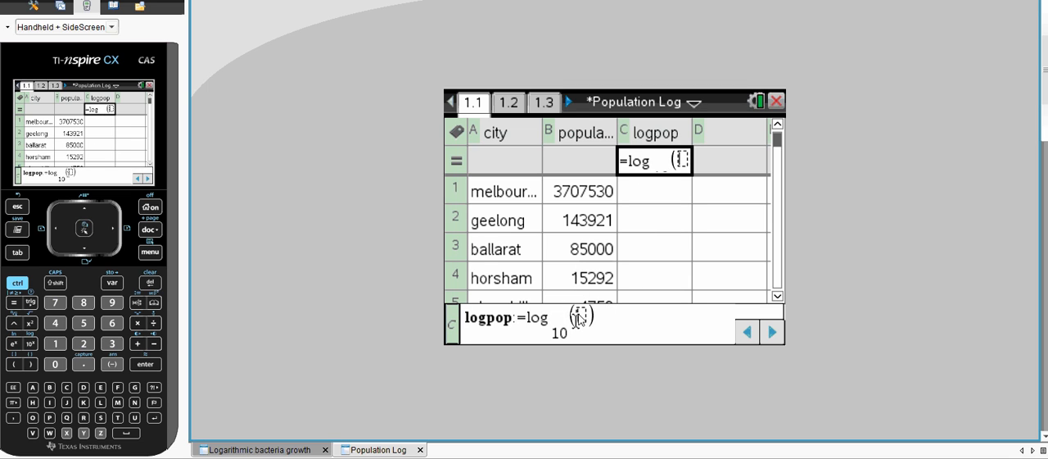
type("population")
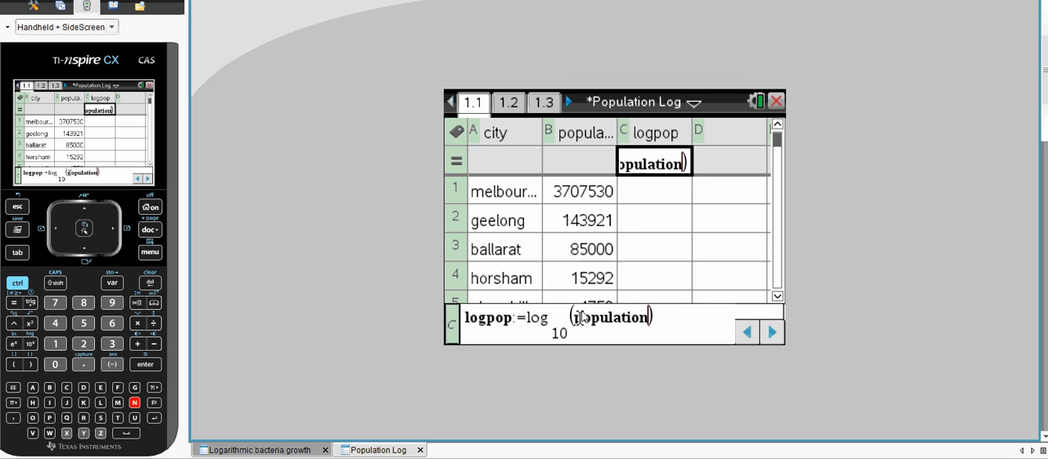
mouse_move(567, 134)
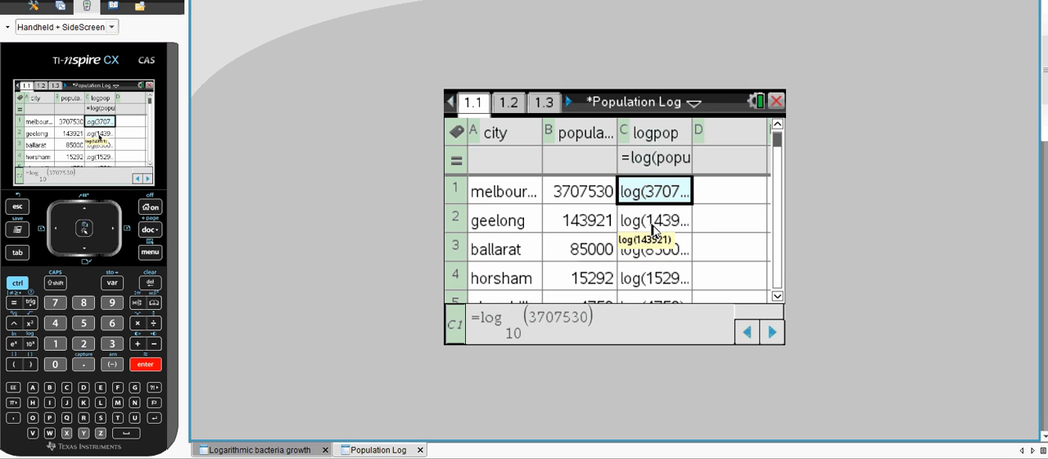
mouse_move(647, 253)
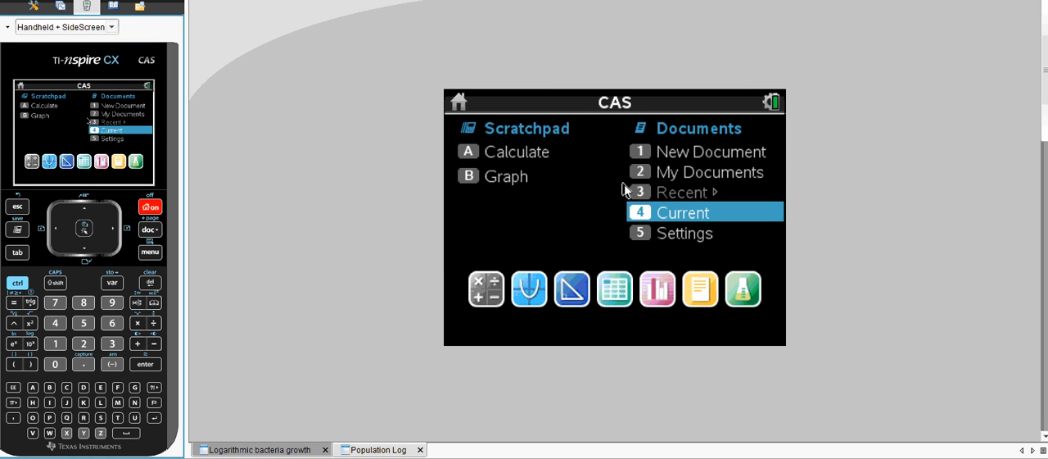
Reach the Calculation Mode field in Document Settings so Auto can be changed.
left_click(685, 232)
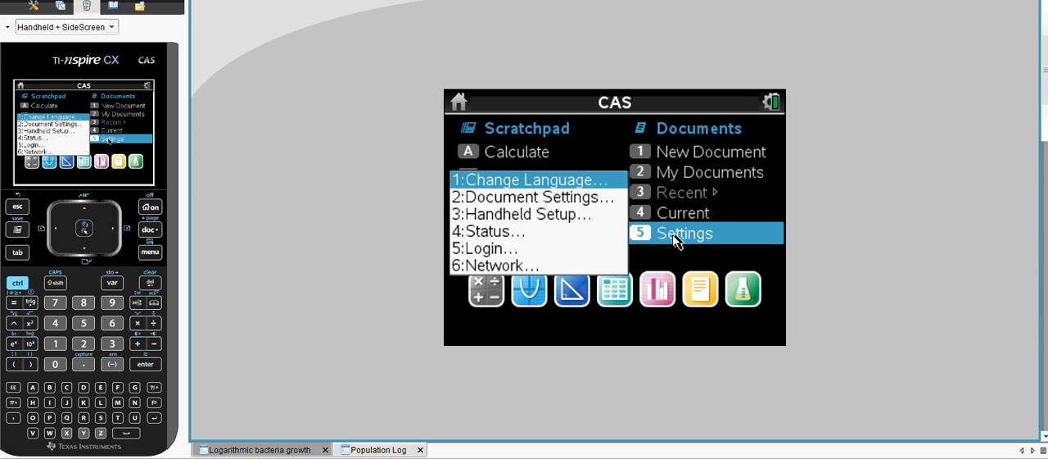
left_click(534, 196)
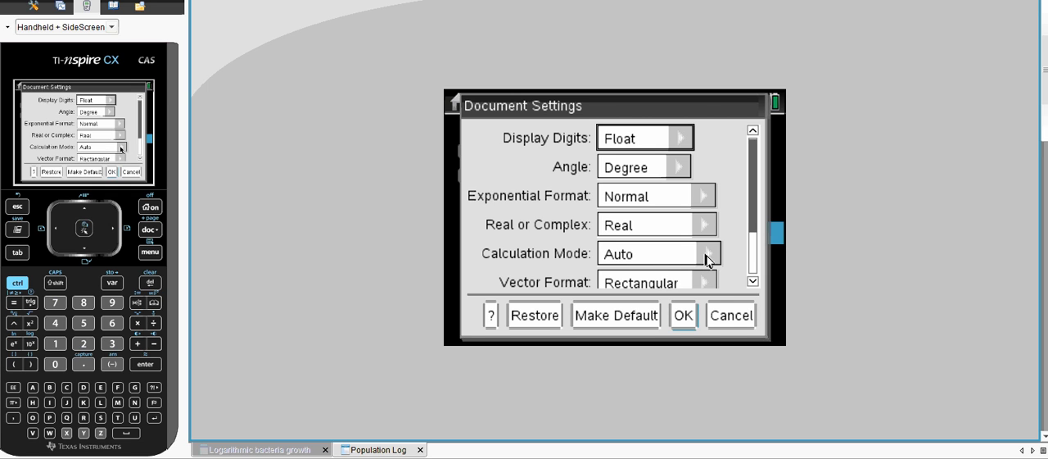
left_click(710, 253)
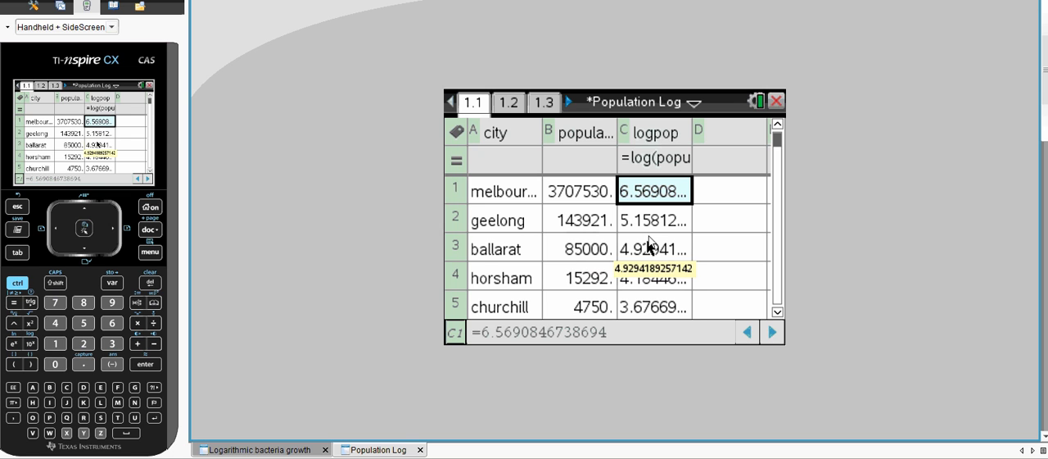
Set Calculation Mode to Approximate so logpop shows decimals from 6.57 down to 1.92.
left_click(653, 131)
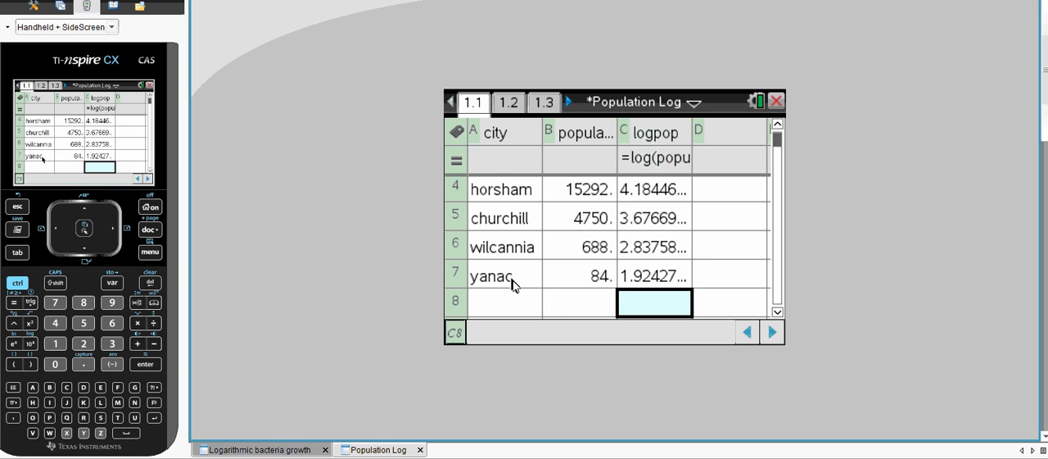
mouse_move(401, 439)
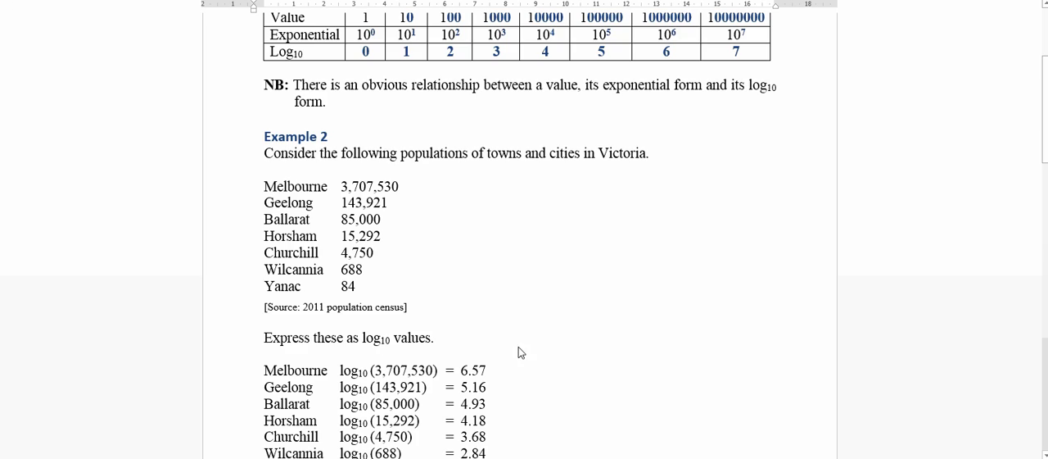
Scroll the Word worksheet through Example 2 and Example 3 on bacteria doubling.
scroll("down", 3)
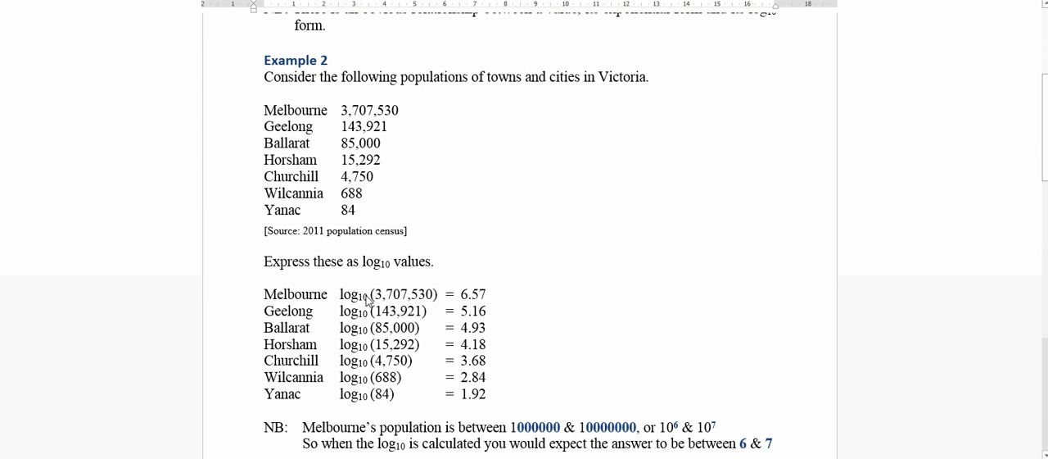
mouse_move(430, 298)
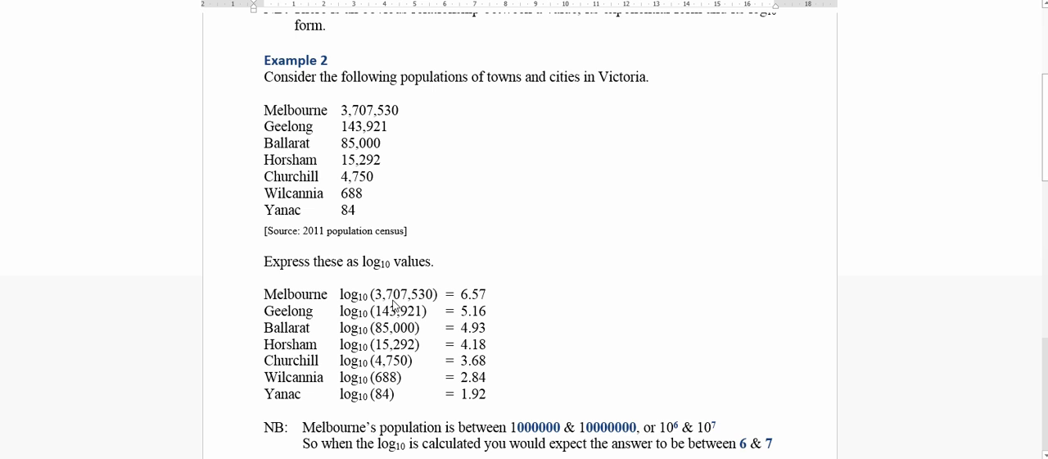
mouse_move(464, 304)
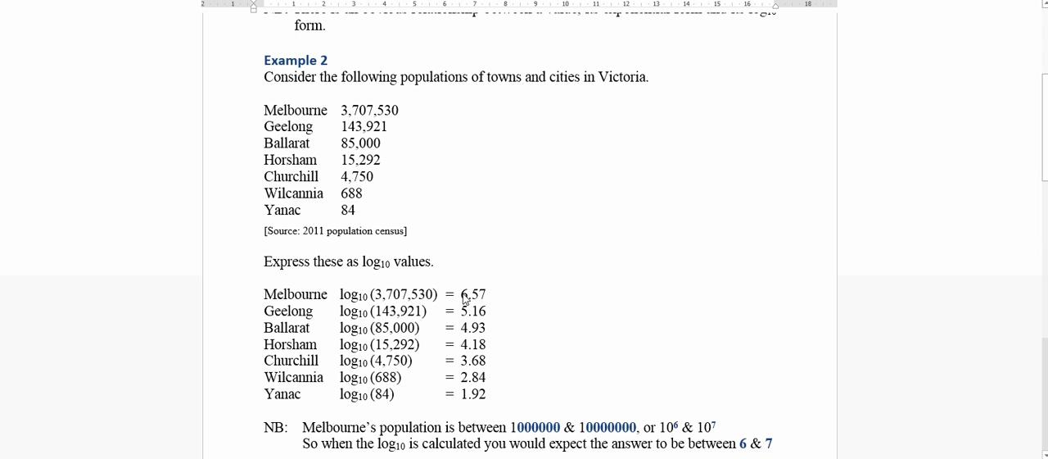
mouse_move(370, 332)
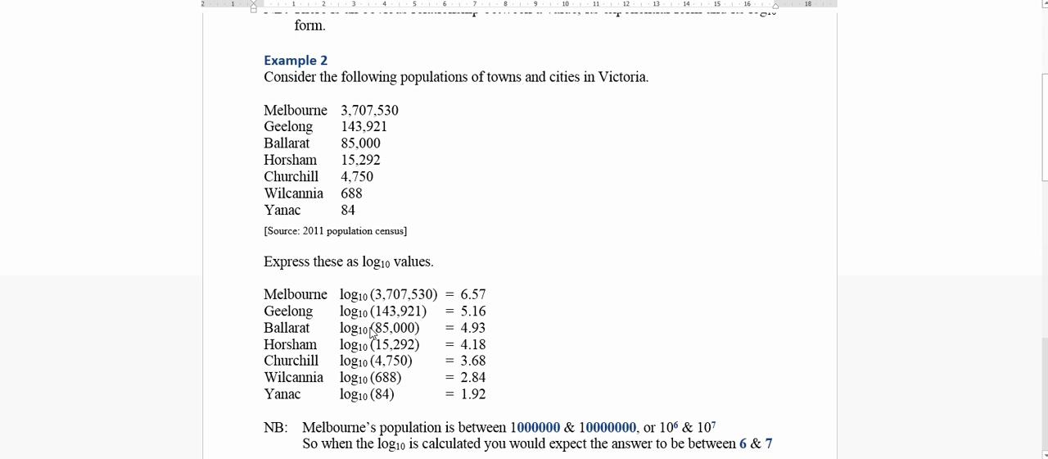
mouse_move(384, 334)
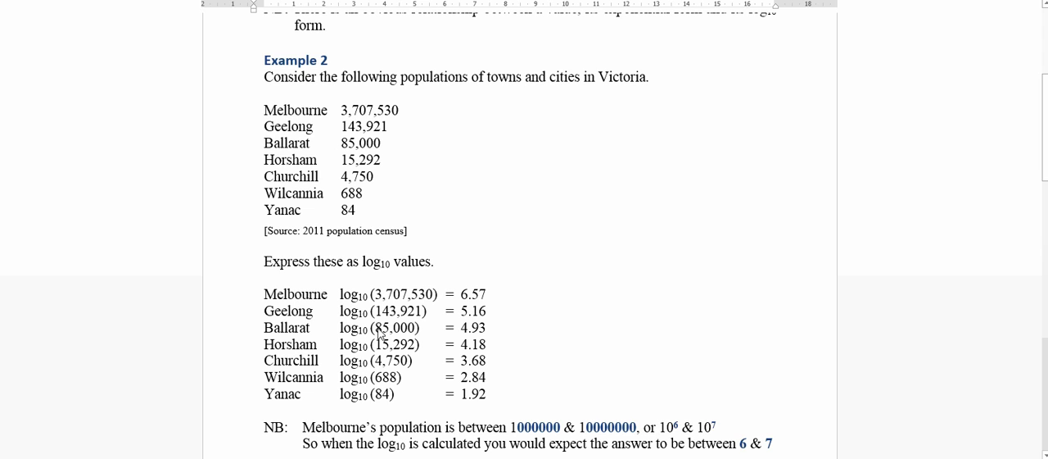
mouse_move(462, 334)
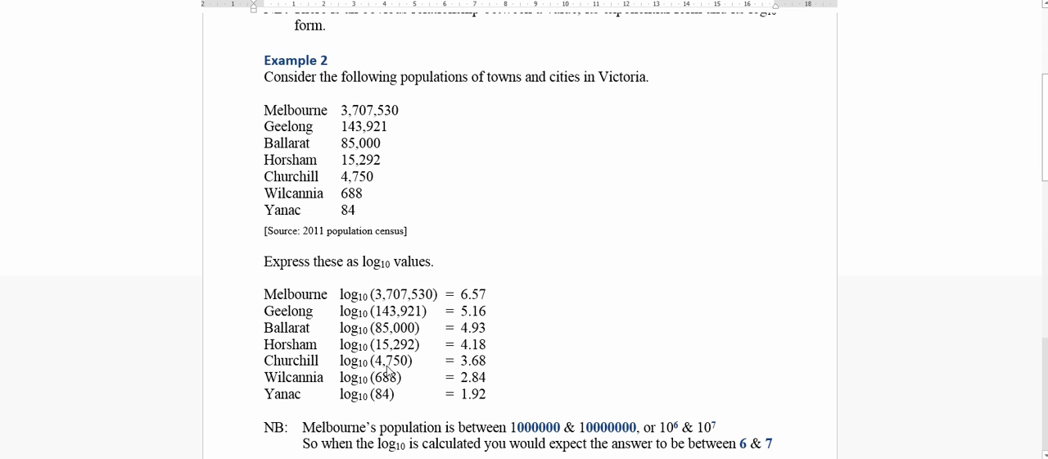
mouse_move(385, 368)
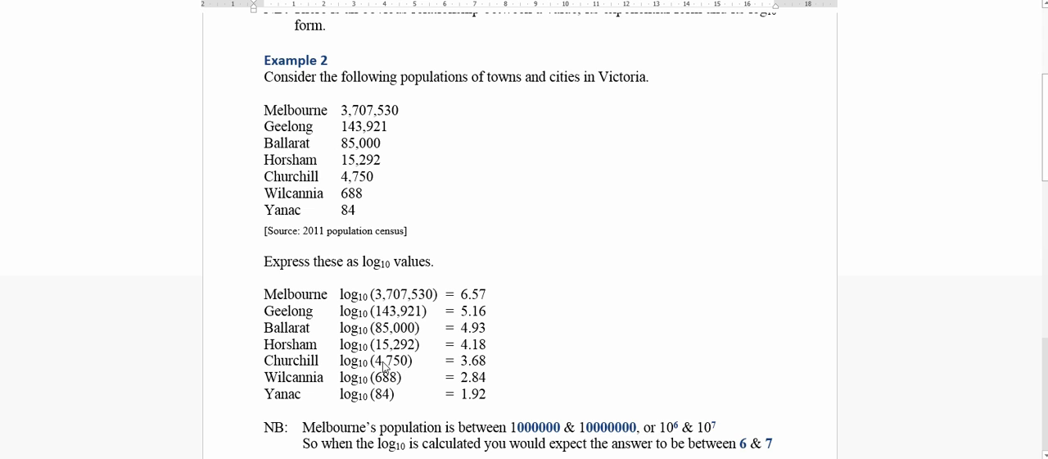
mouse_move(462, 367)
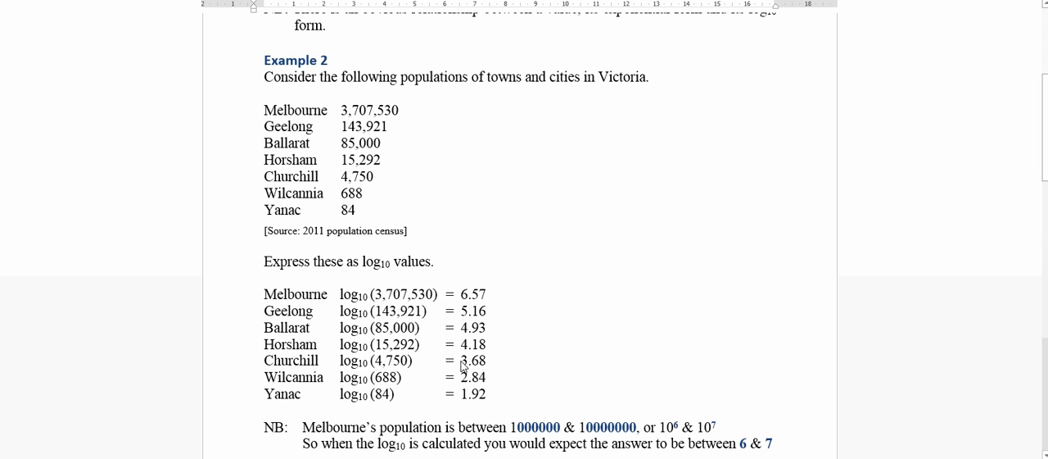
mouse_move(466, 368)
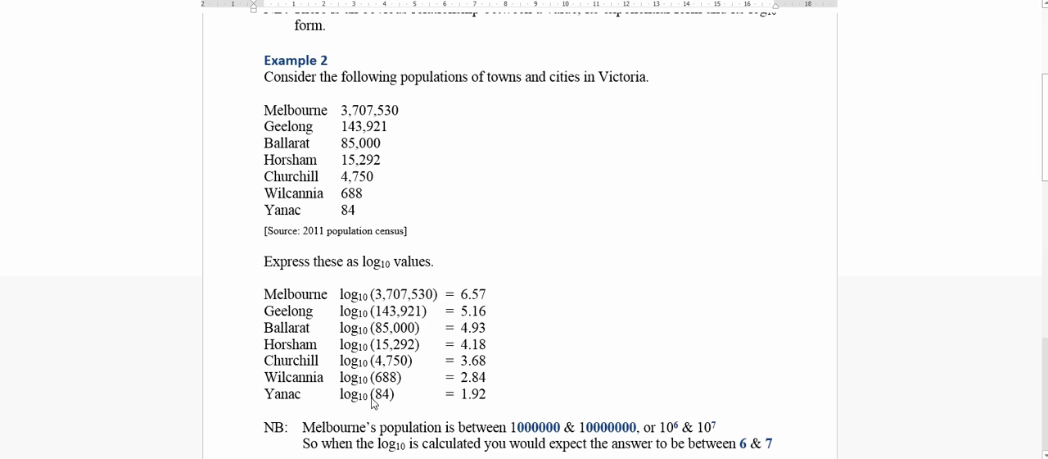
mouse_move(380, 402)
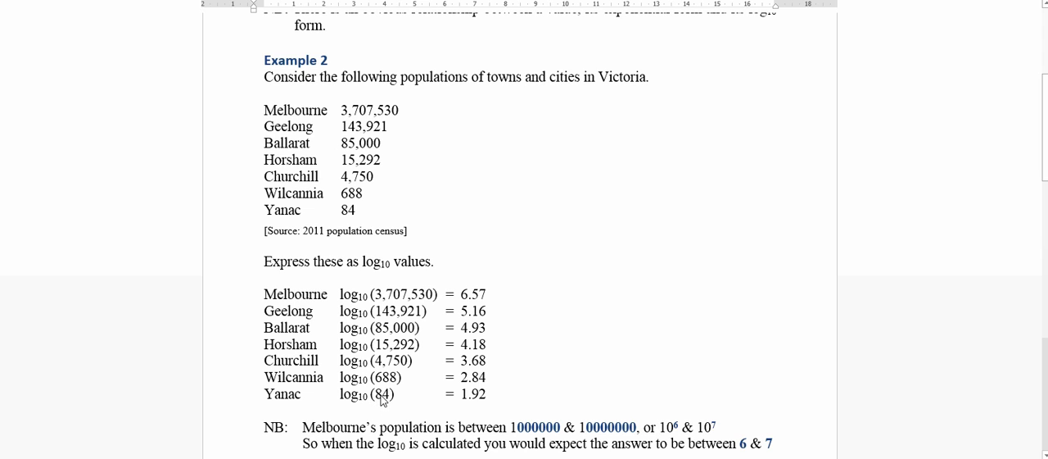
mouse_move(449, 393)
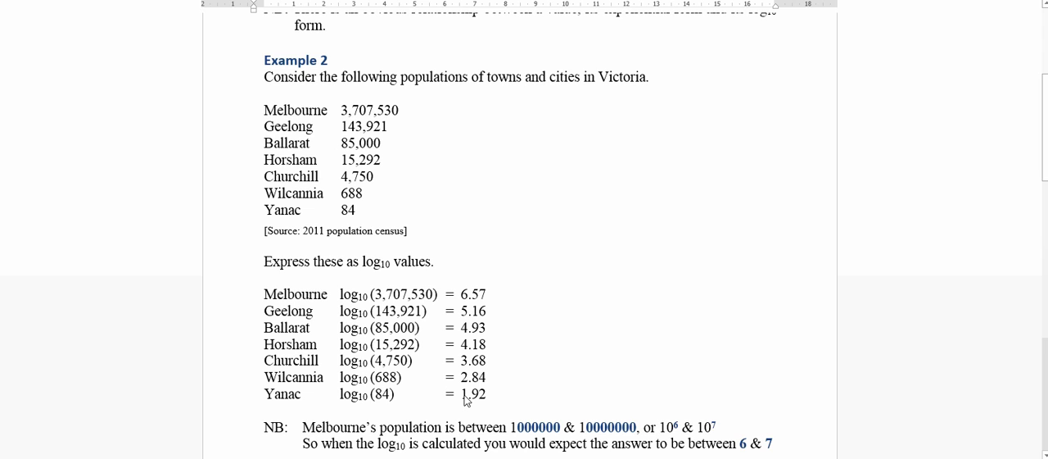
mouse_move(516, 390)
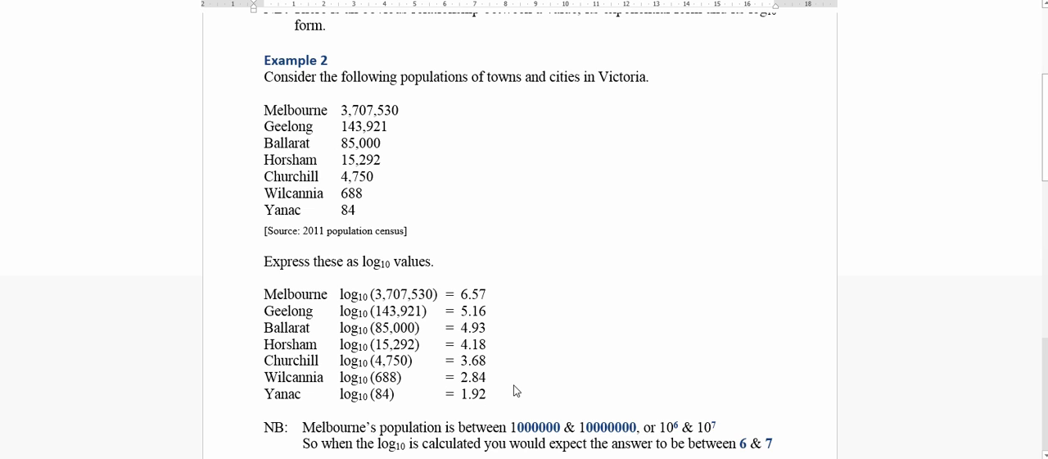
mouse_move(524, 363)
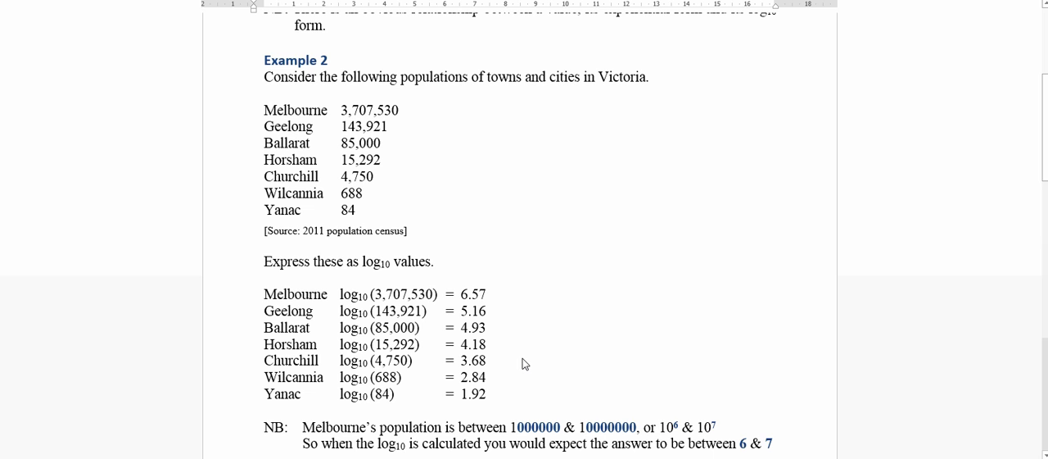
scroll("down", 3)
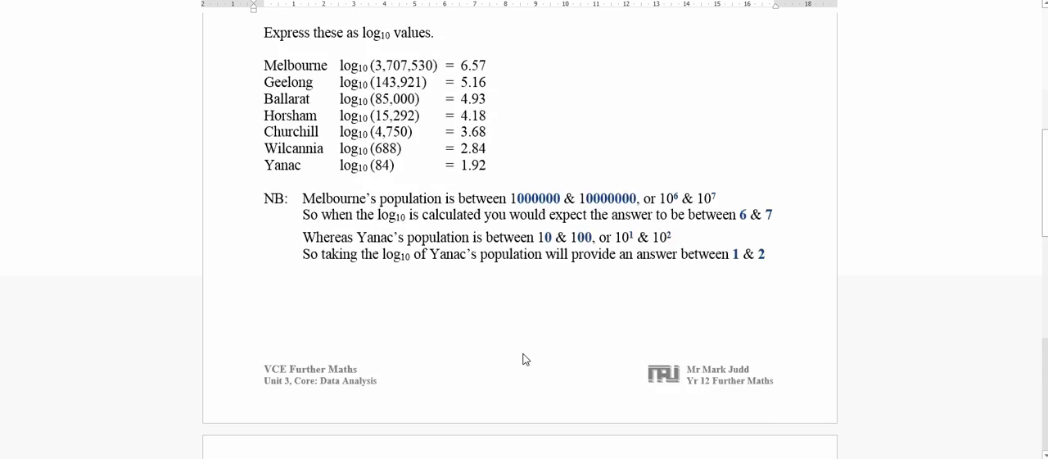
scroll("down", 3)
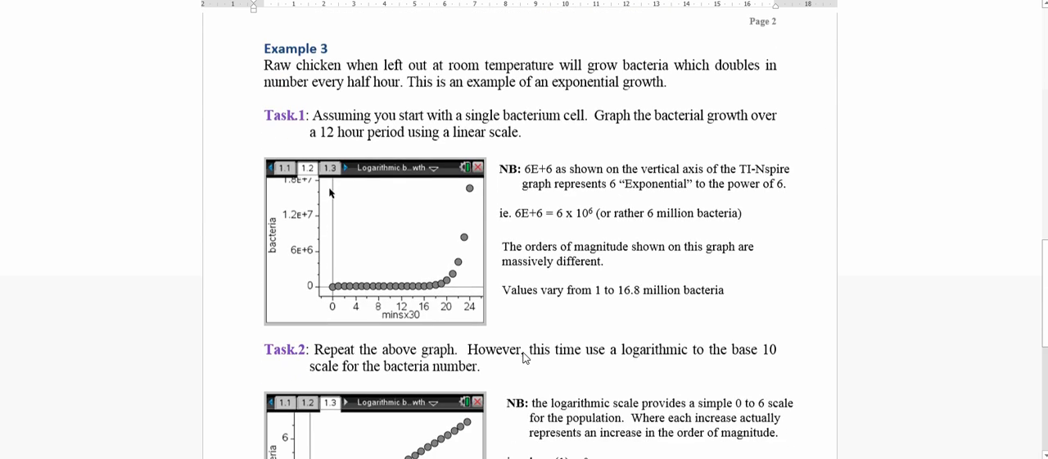
scroll("down", 3)
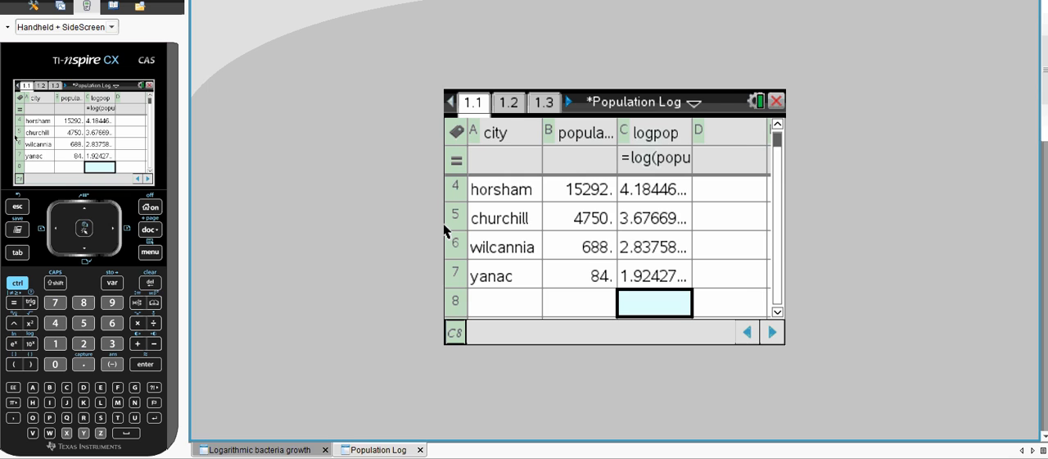
In the Logarithmic bacteria growth document, name column C logbac.
left_click(258, 449)
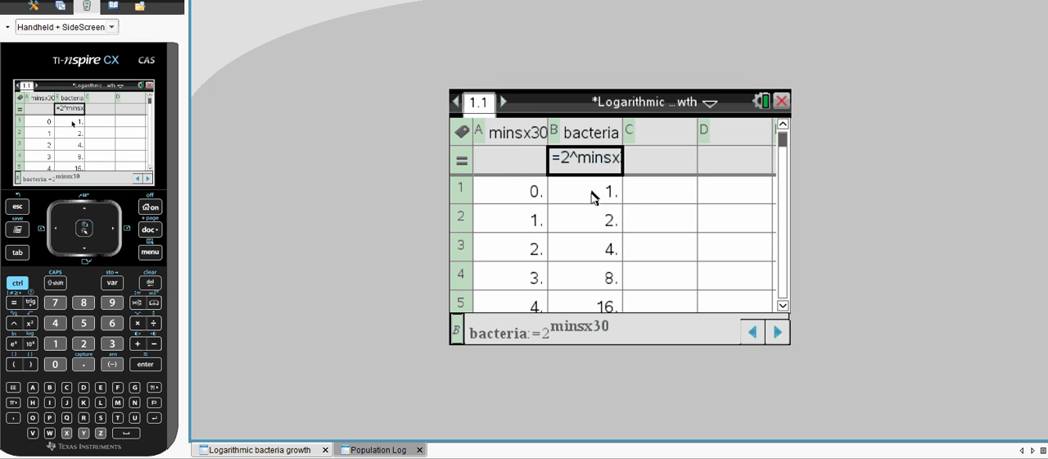
mouse_move(611, 200)
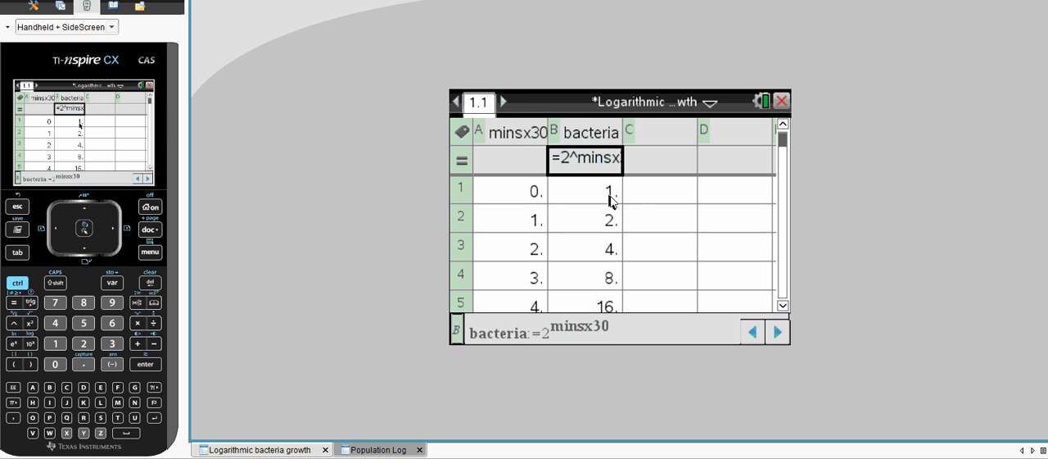
mouse_move(606, 221)
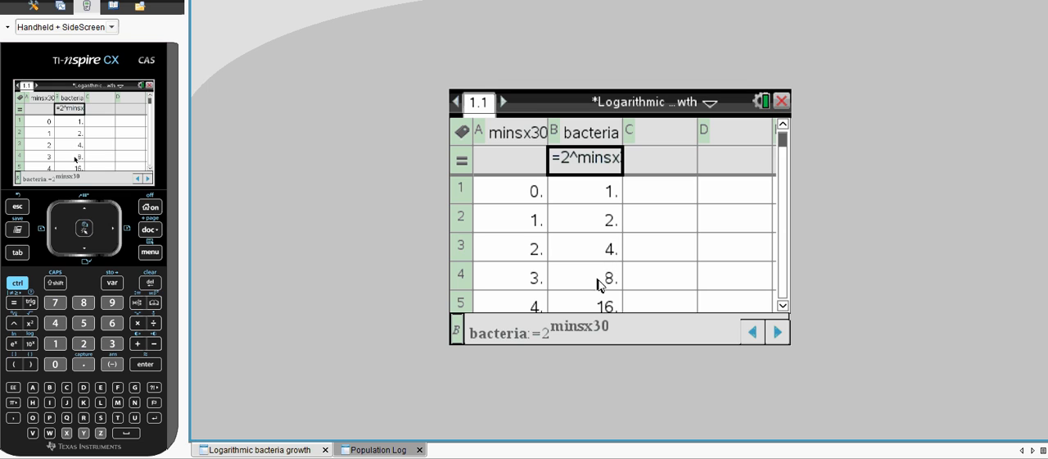
left_click(659, 131)
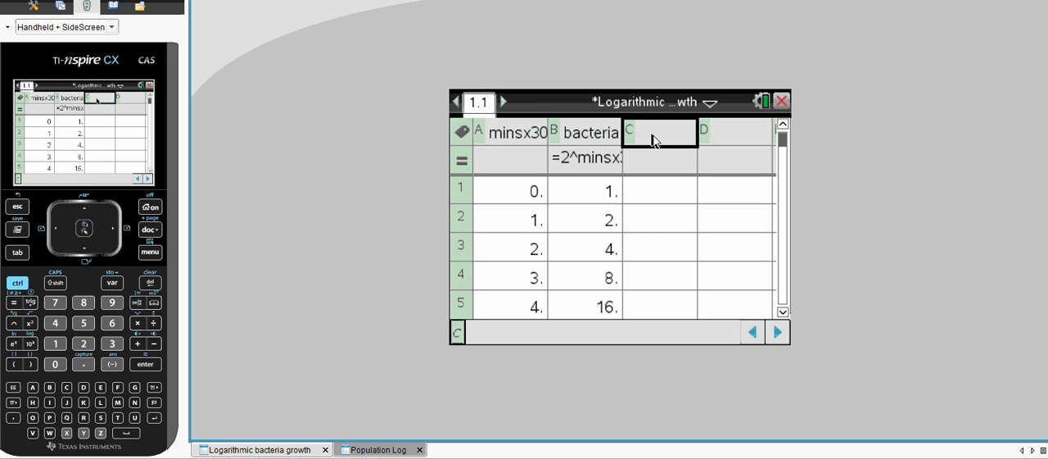
type("log")
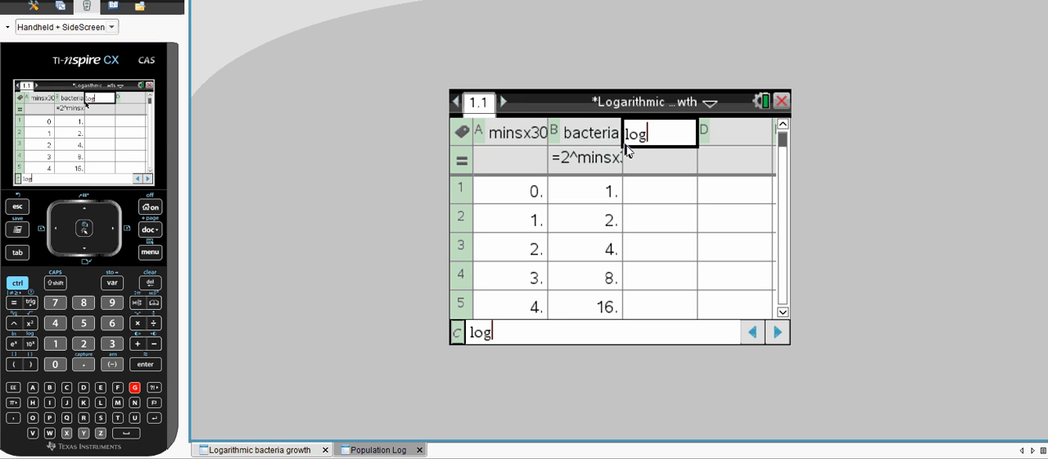
type("bac")
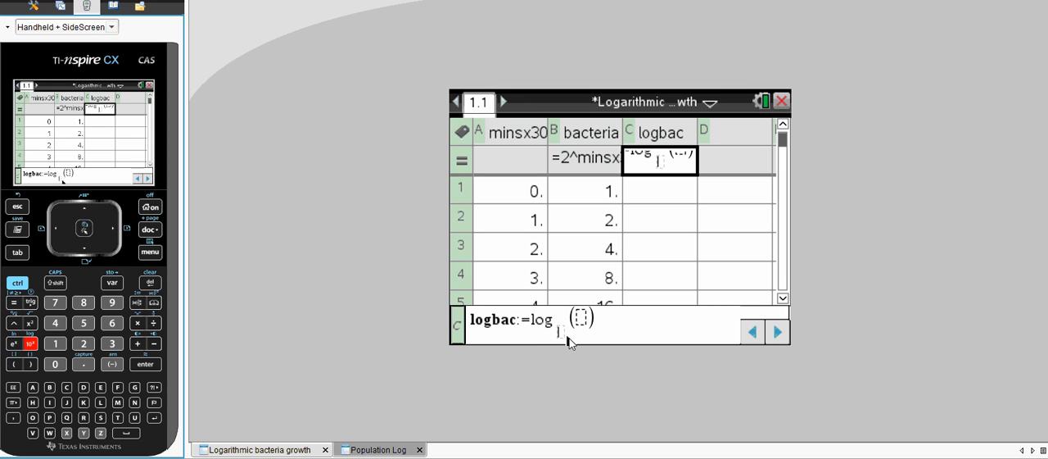
Define logbac as =log10(bacteria) and confirm the formula.
type("10")
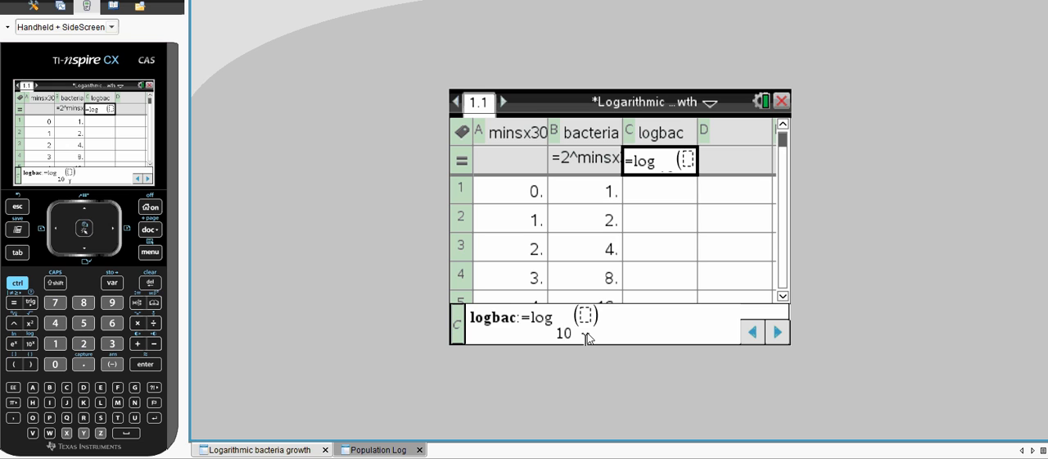
type("bacterio")
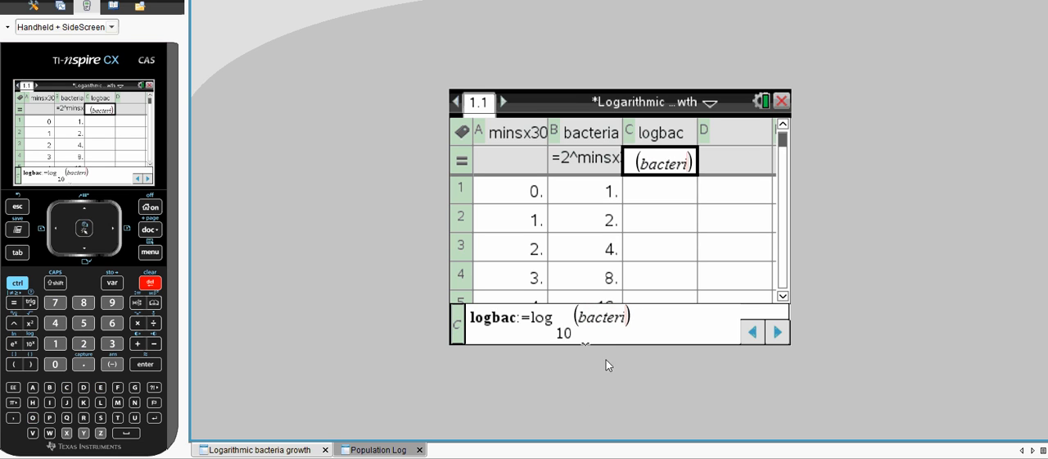
type("a")
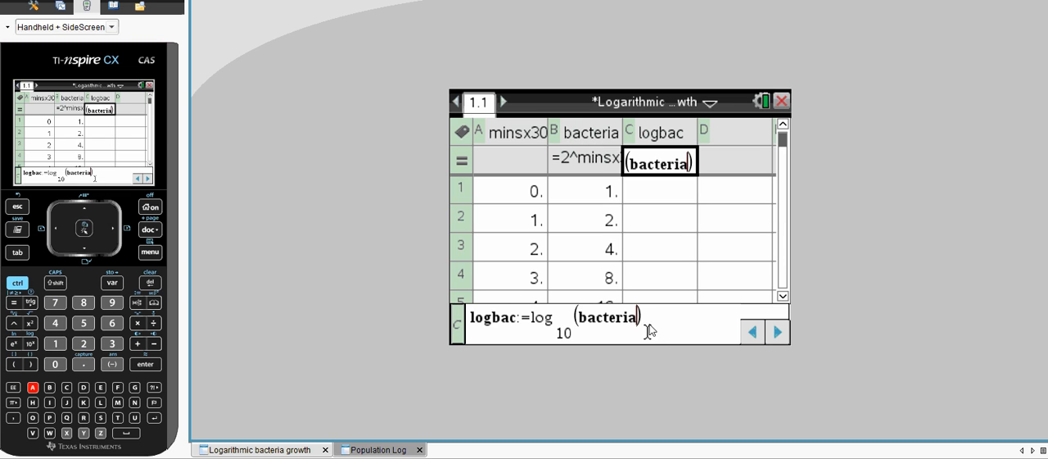
key("enter")
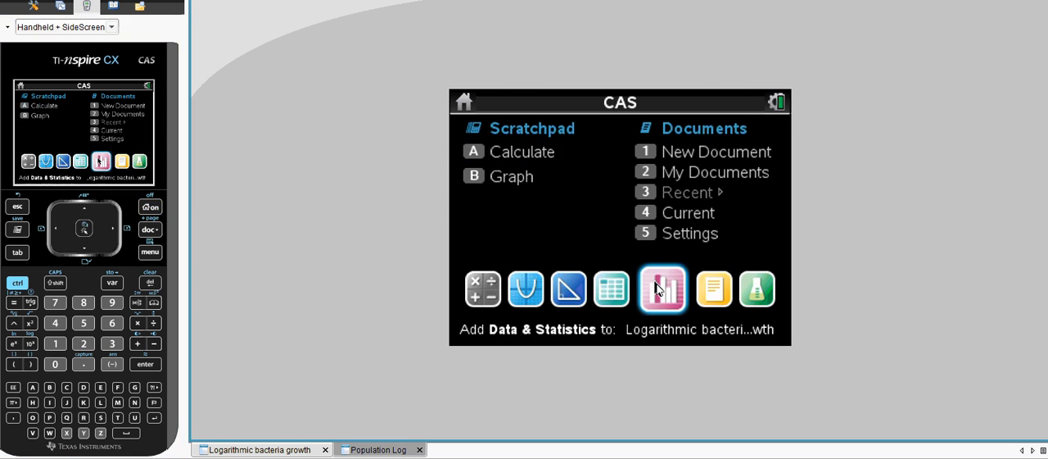
Add a Data & Statistics page plotting bacteria against minsx30 on a linear scale.
left_click(662, 289)
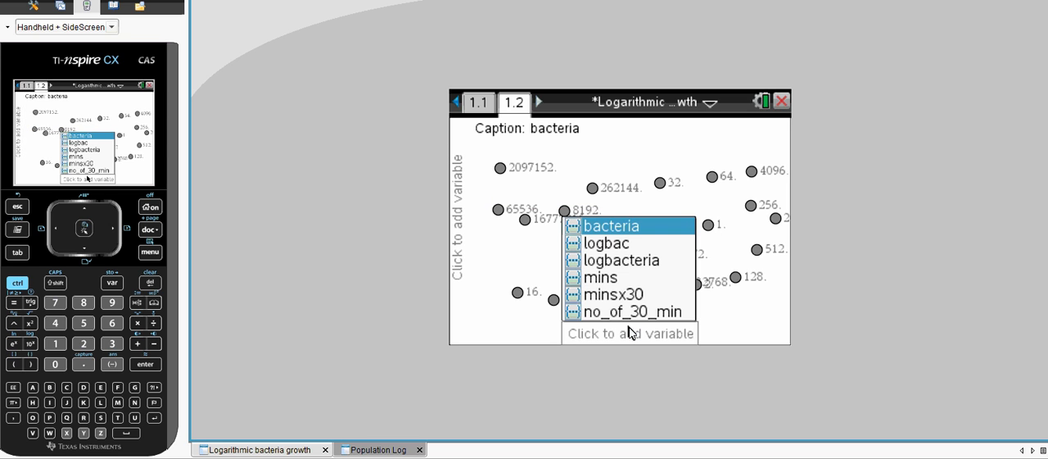
left_click(612, 295)
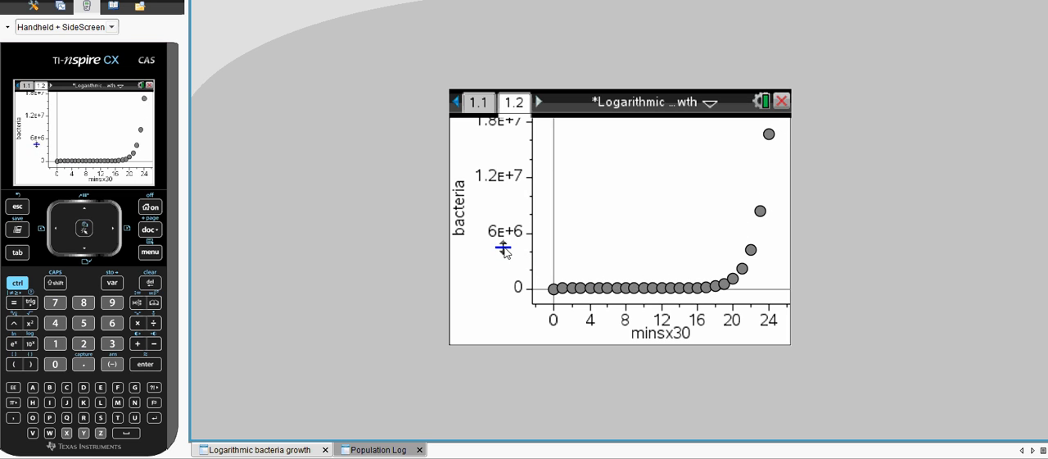
mouse_move(500, 238)
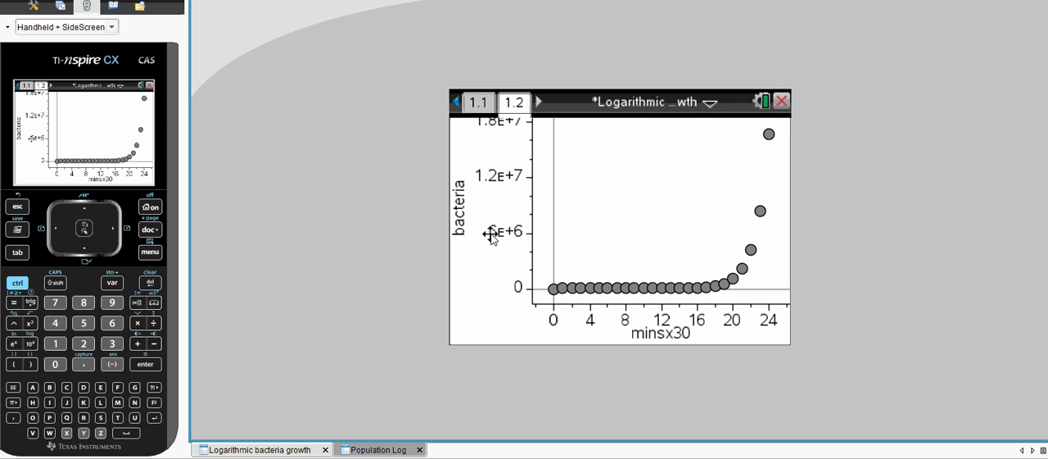
mouse_move(510, 239)
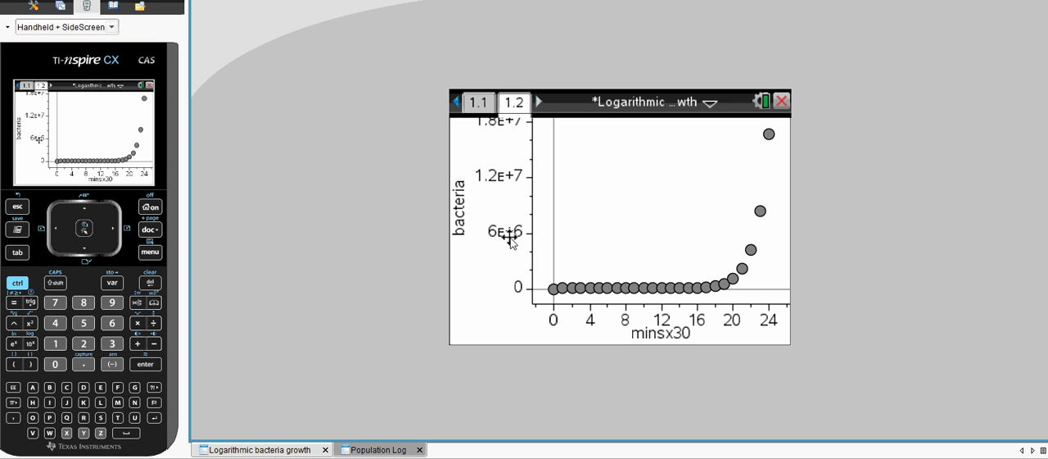
mouse_move(514, 239)
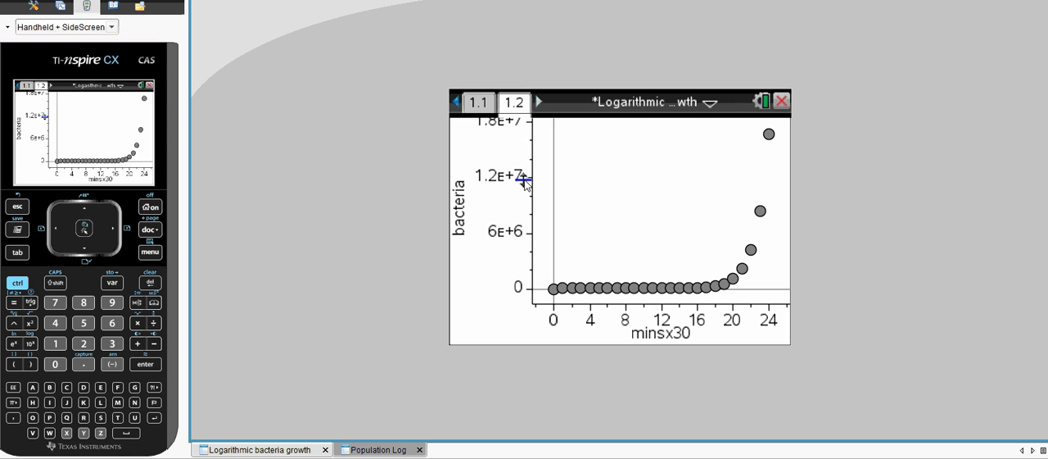
mouse_move(506, 182)
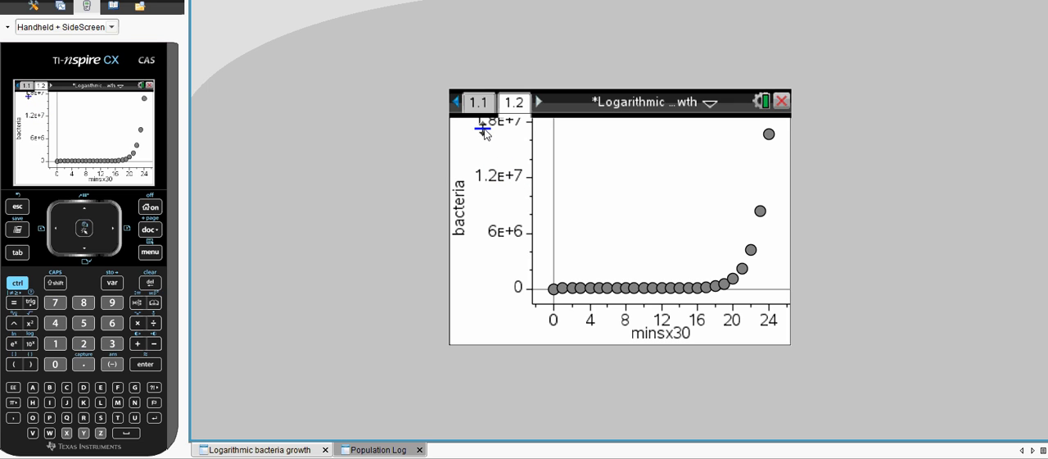
mouse_move(515, 131)
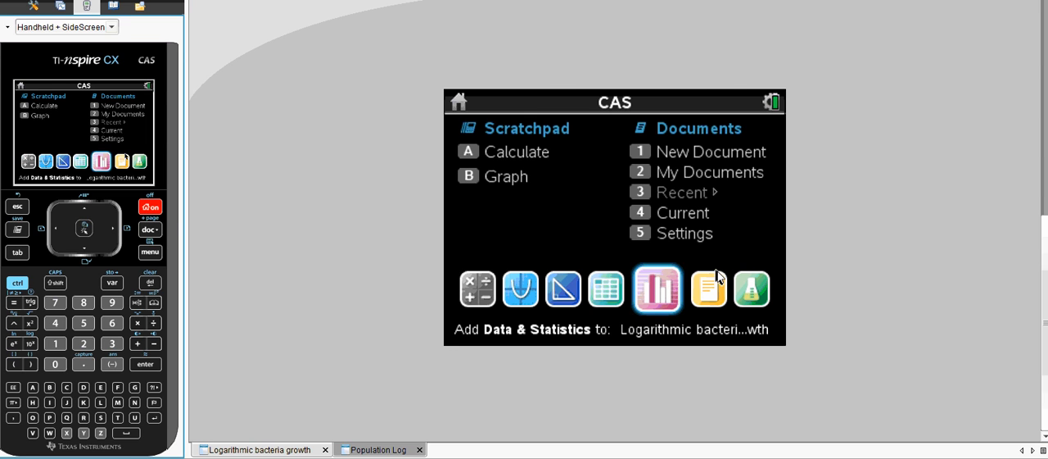
Add another Data & Statistics page plotting logbac against minsx30, giving a straight line.
left_click(657, 288)
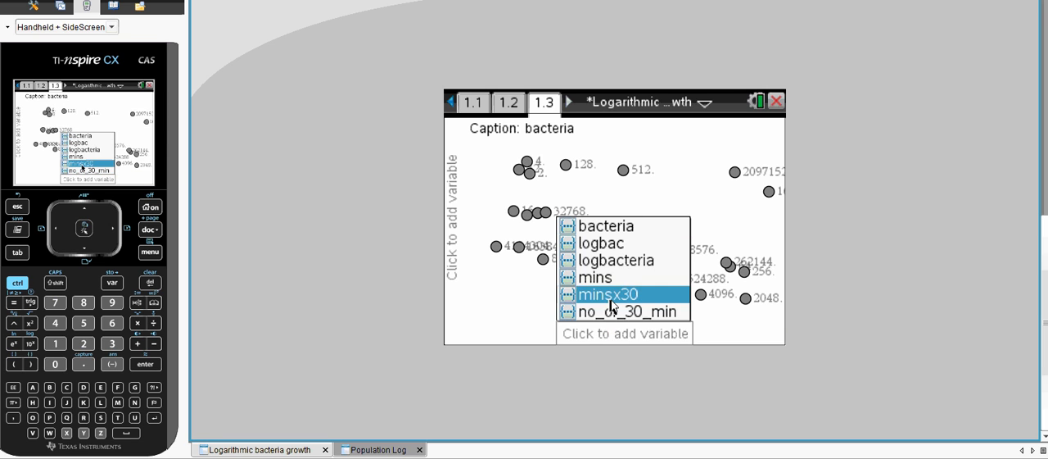
left_click(606, 295)
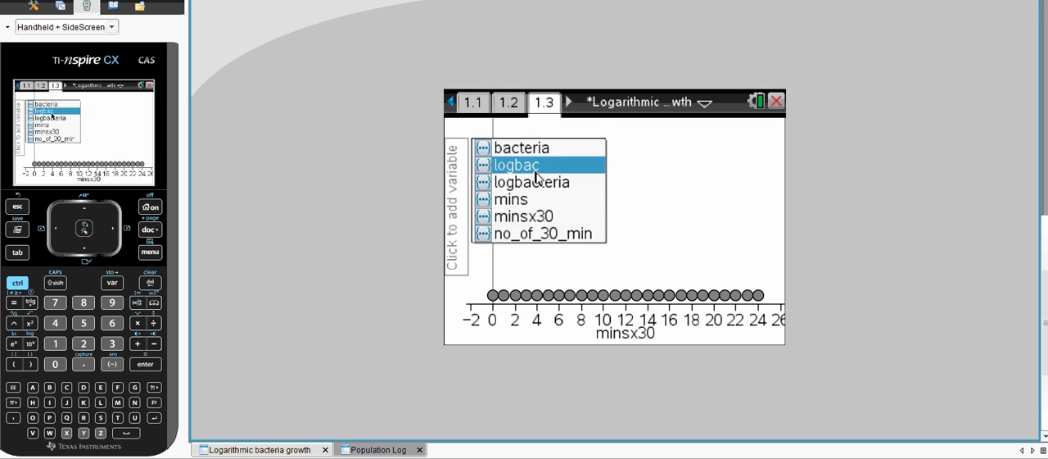
left_click(514, 164)
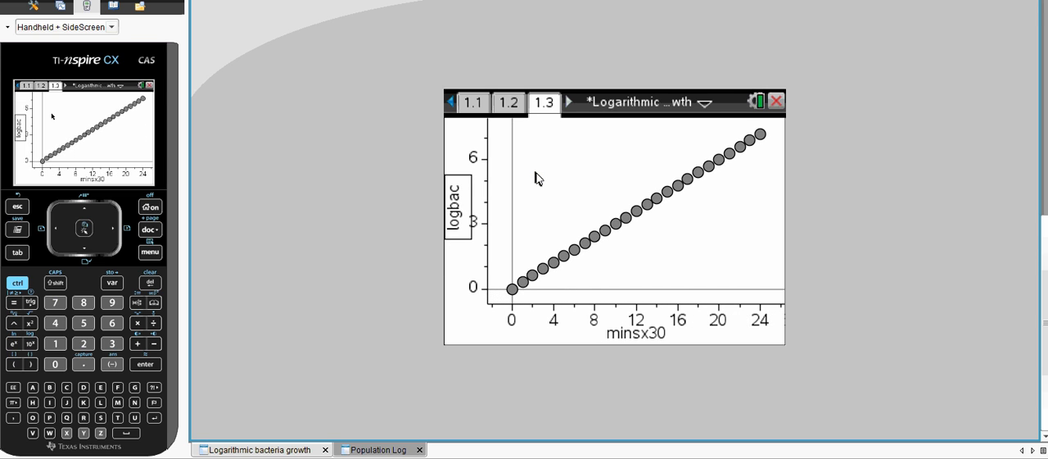
mouse_move(547, 317)
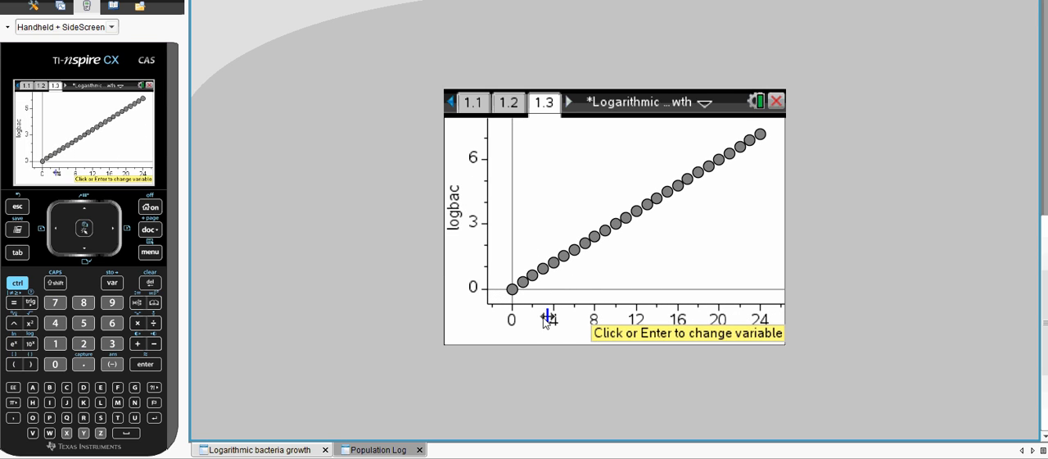
left_click(549, 318)
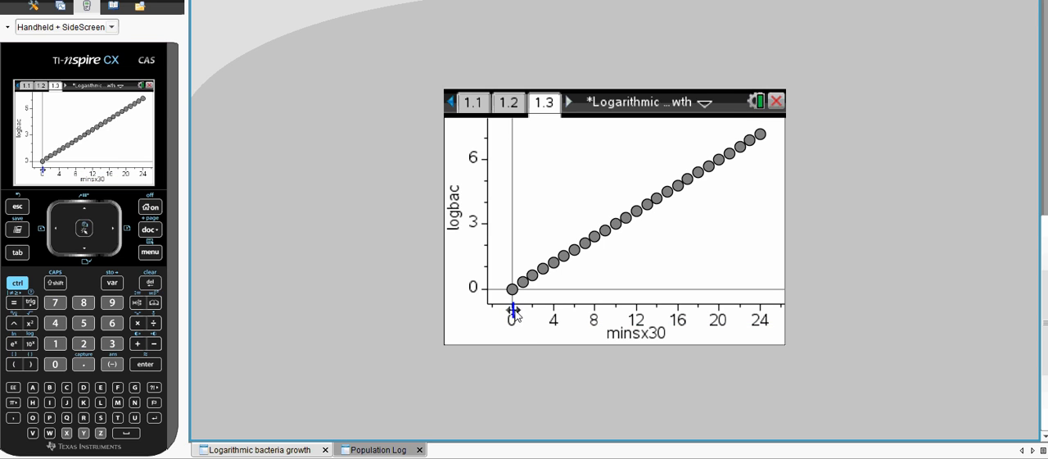
mouse_move(577, 265)
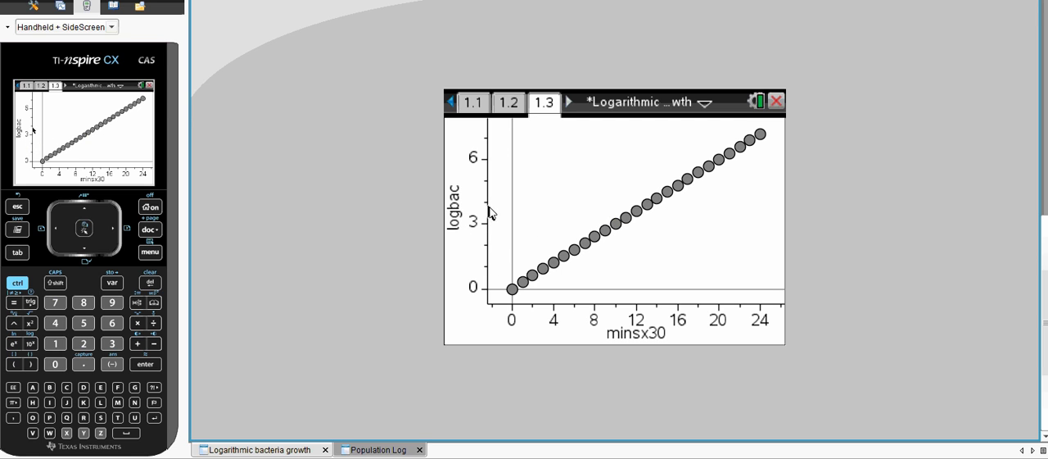
mouse_move(506, 187)
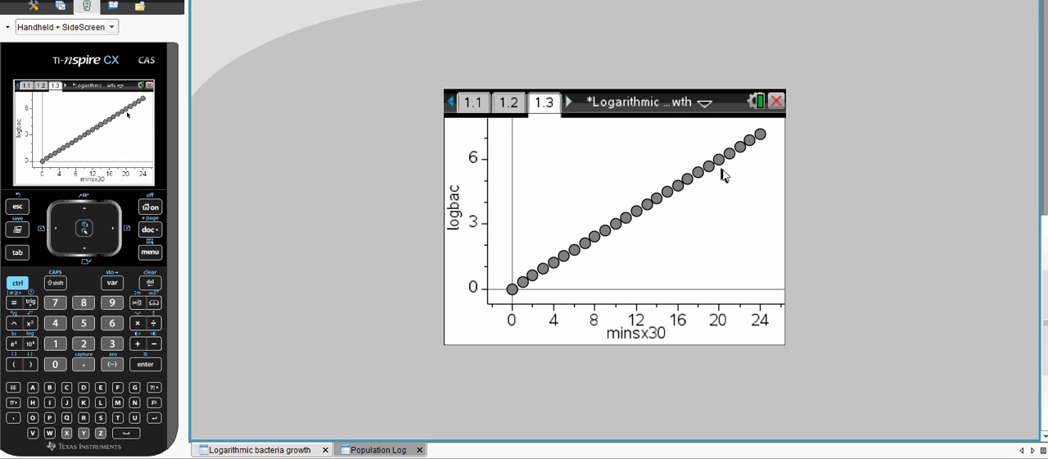
mouse_move(481, 229)
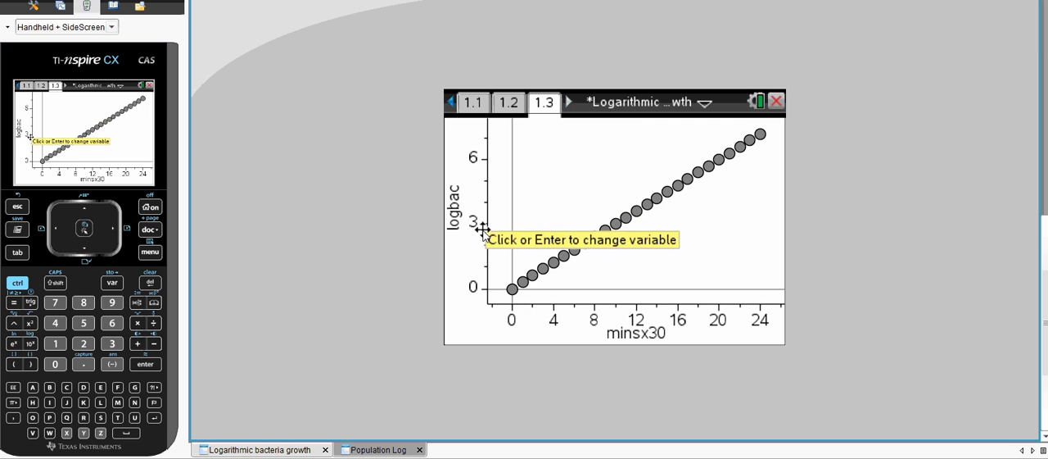